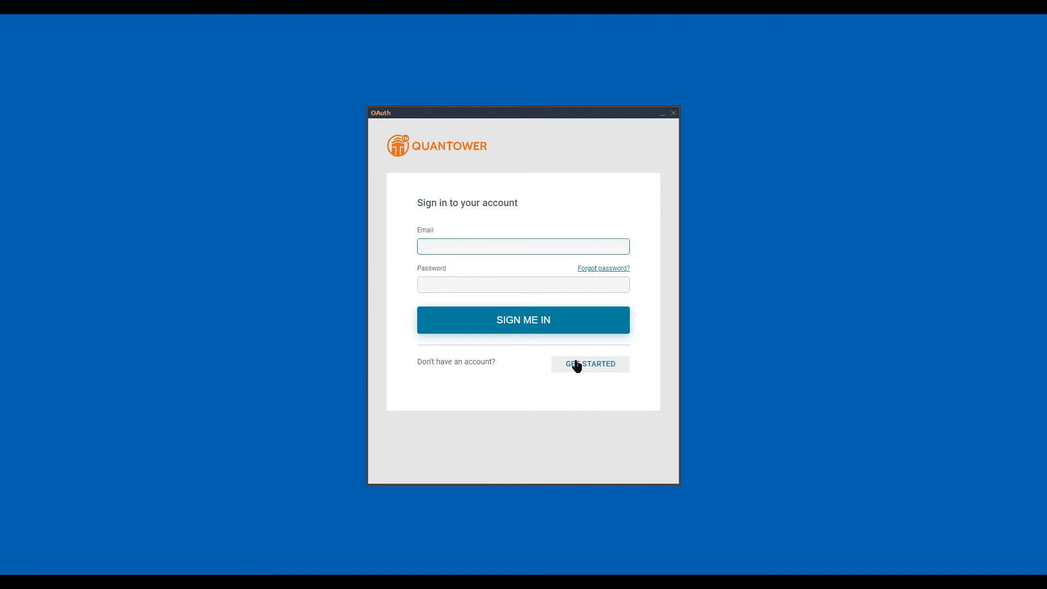
Look through the new-account form, then return to the sign-in form.
{"action": "left_click", "coordinate": [590, 363]}
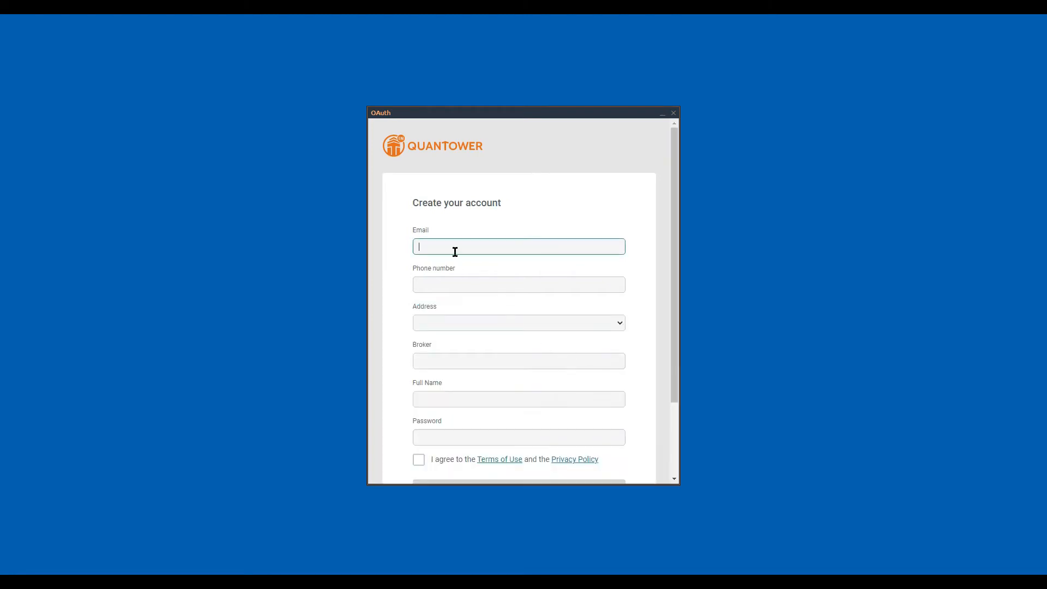
{"action": "left_click", "coordinate": [519, 284]}
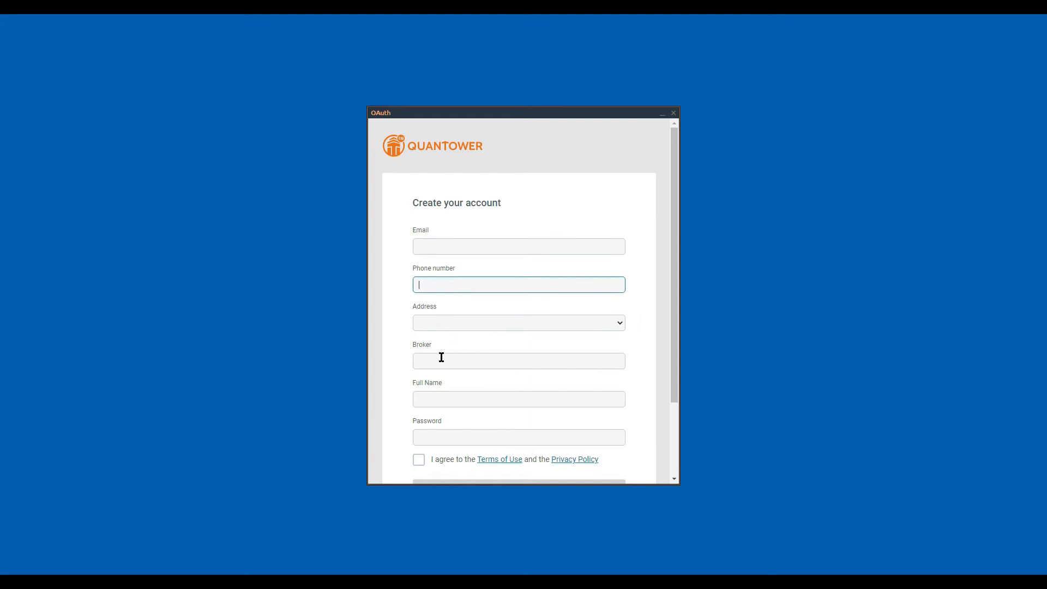
{"action": "scroll", "scroll_direction": "down", "scroll_amount": 3}
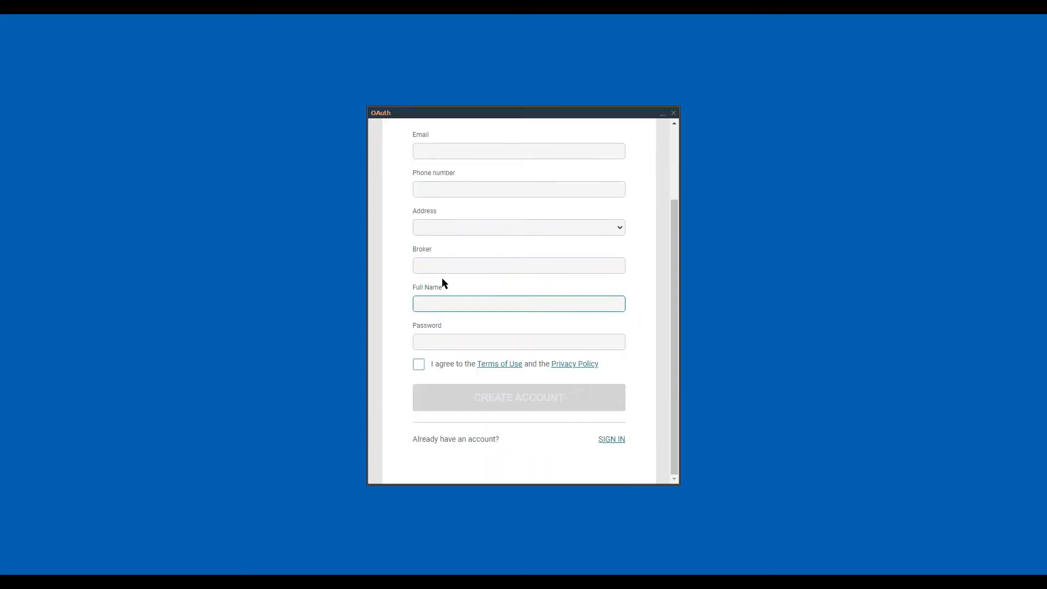
{"action": "left_click", "coordinate": [611, 439]}
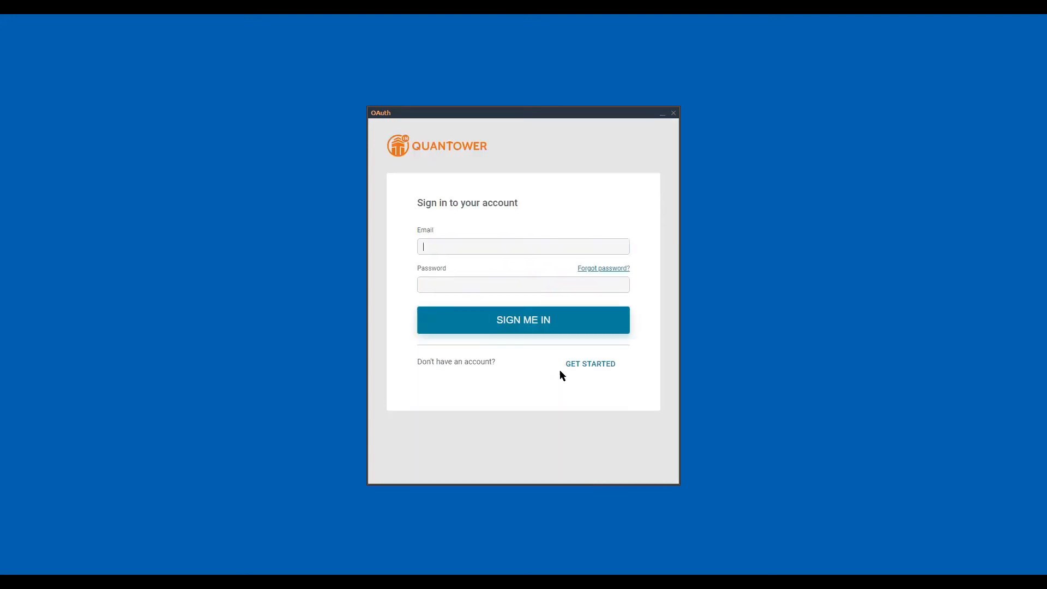
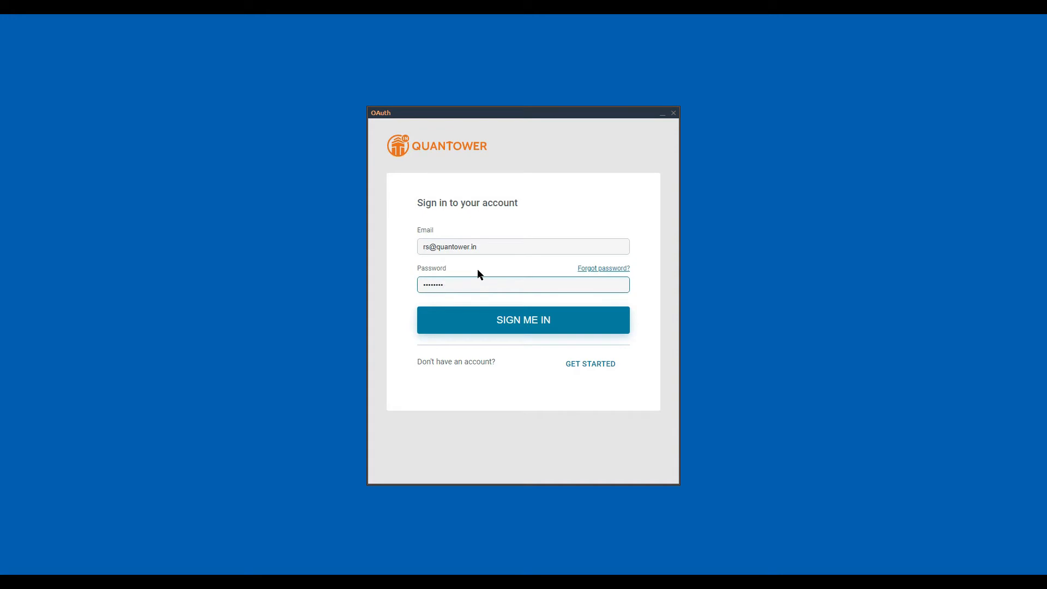
{"action": "left_click", "coordinate": [523, 320]}
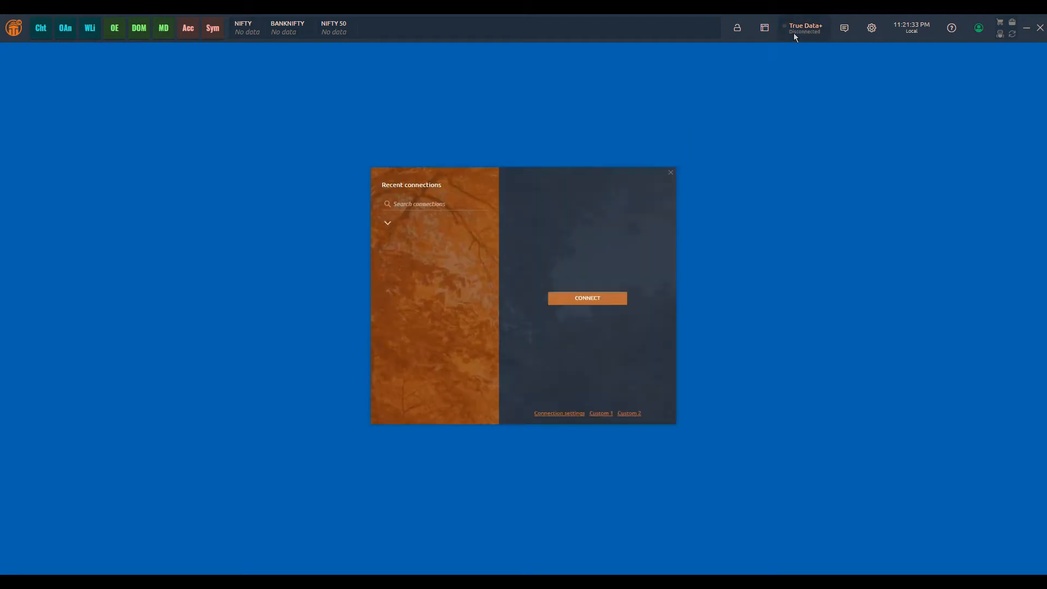
Connect to 5paisa from the recent connections list so its broker login appears.
{"action": "left_click", "coordinate": [388, 222]}
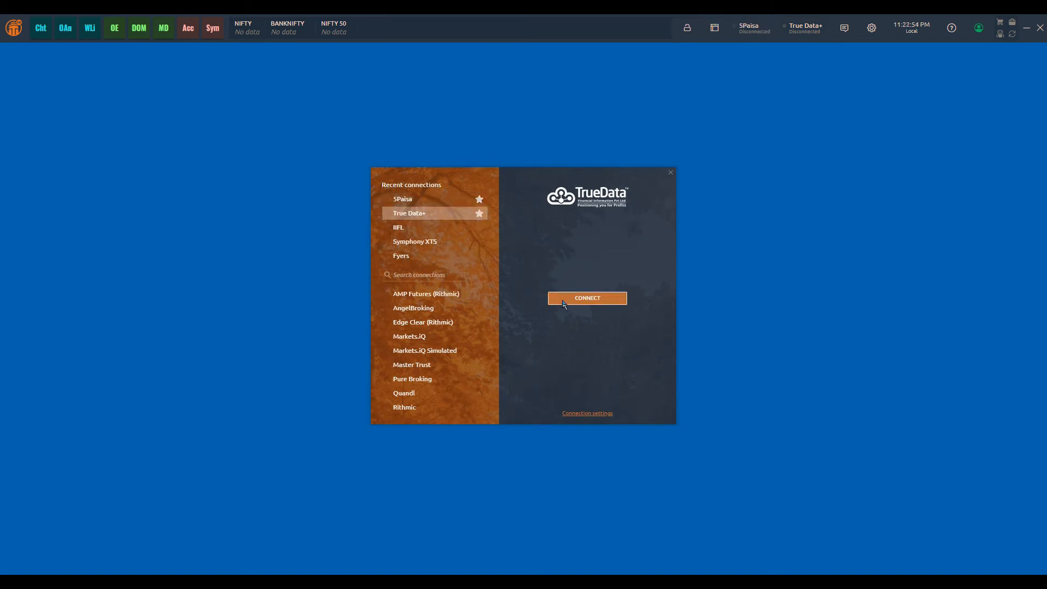
{"action": "left_click", "coordinate": [403, 199]}
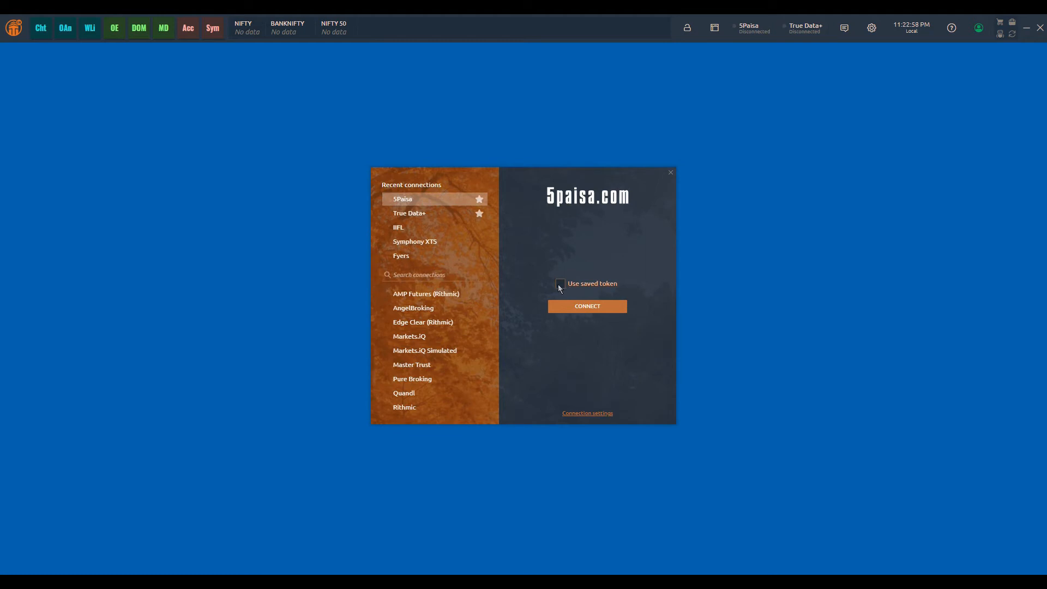
{"action": "left_click", "coordinate": [587, 306]}
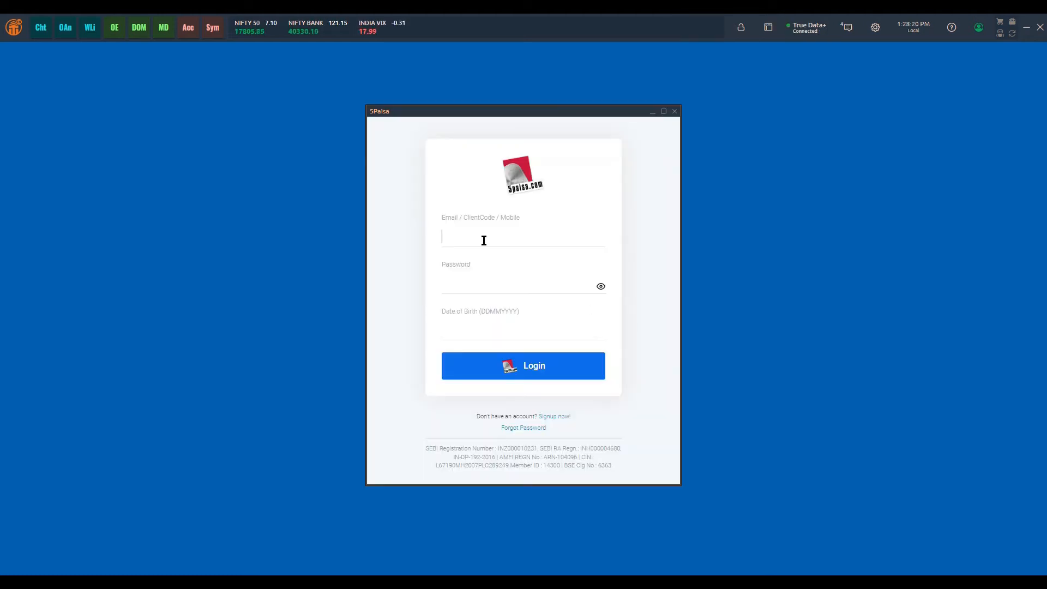
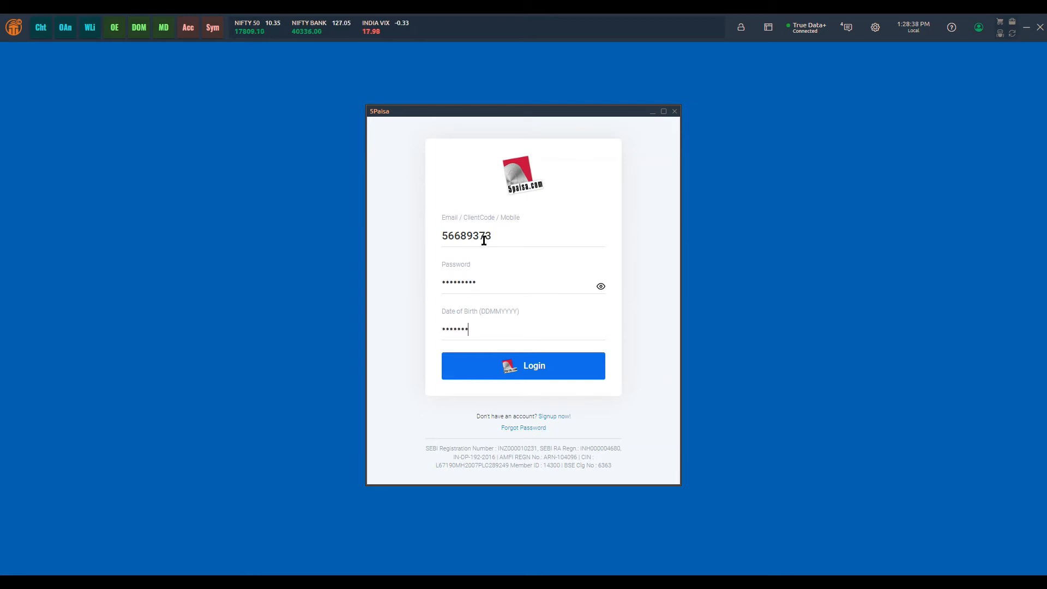
{"action": "left_click", "coordinate": [523, 366]}
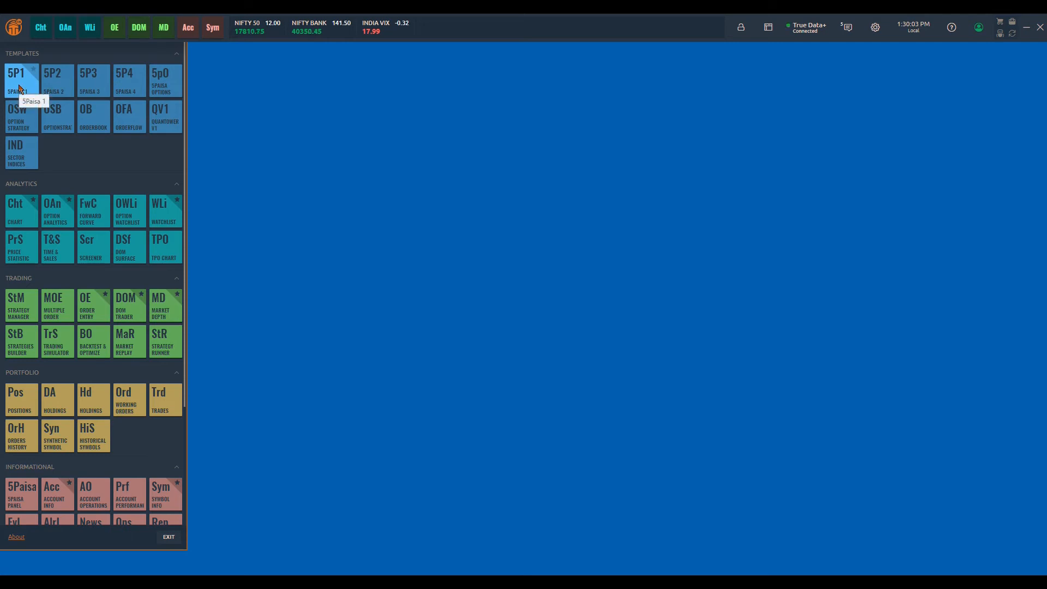
Load the 5Paisa 1 template workspace with watchlist, chart and market depth.
{"action": "left_click", "coordinate": [16, 77]}
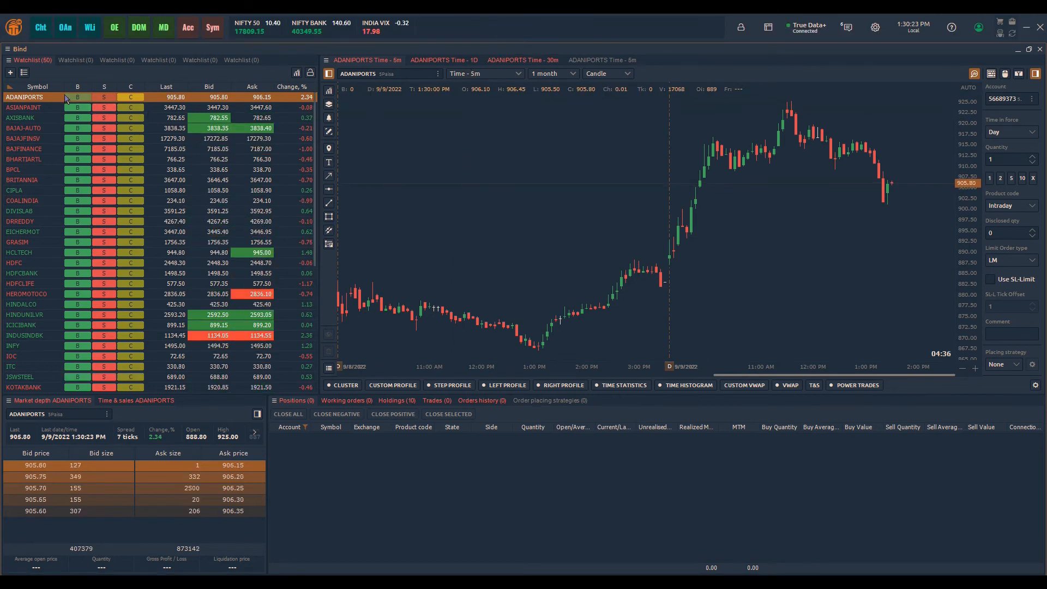
Fill the empty second watchlist with BANK NIFTY symbols and another index group.
{"action": "left_click", "coordinate": [75, 59]}
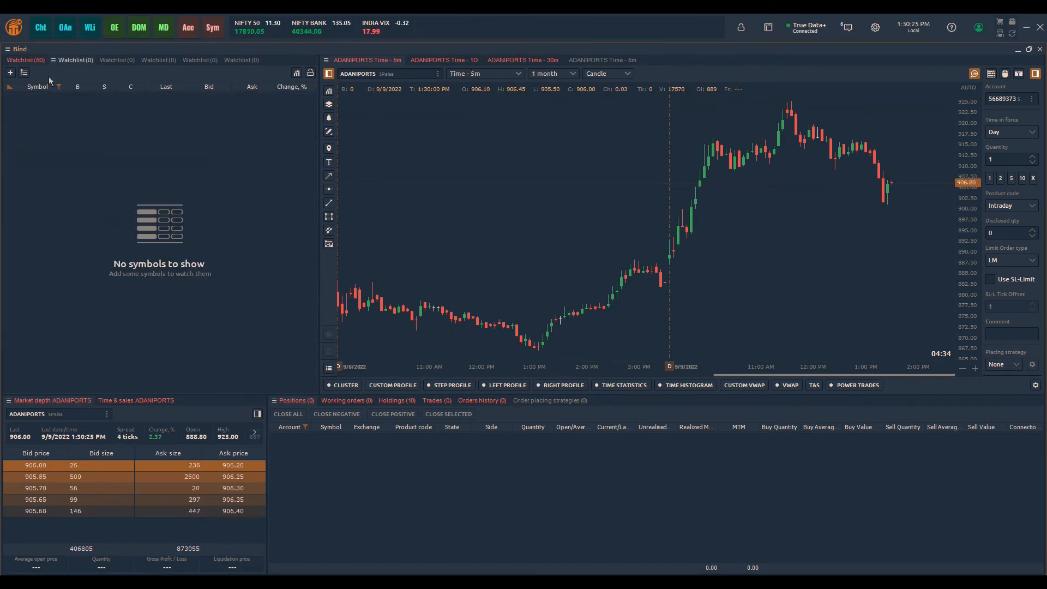
{"action": "left_click", "coordinate": [23, 72]}
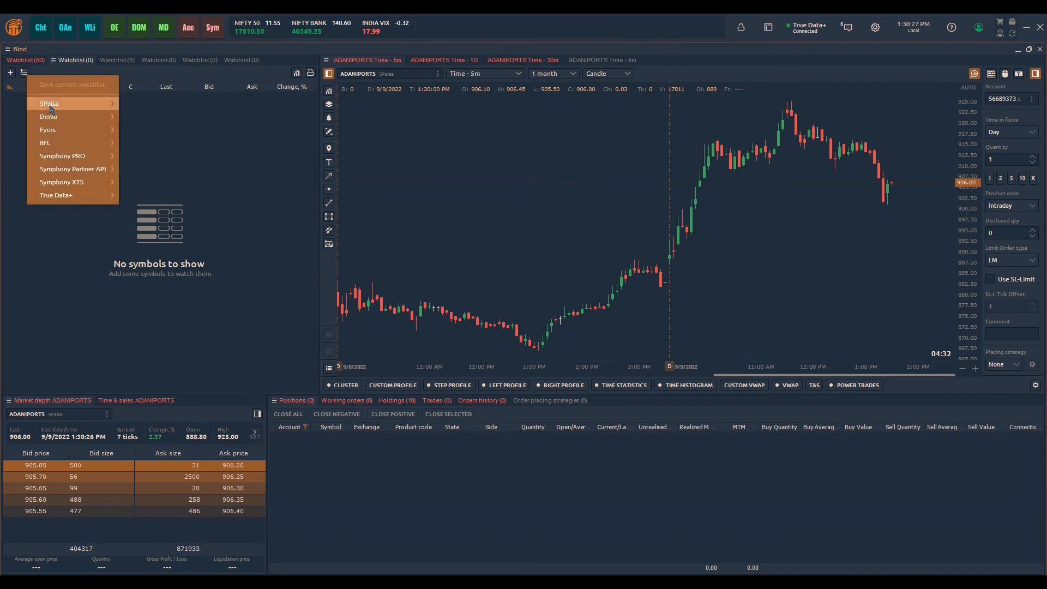
{"action": "mouse_move", "coordinate": [49, 102]}
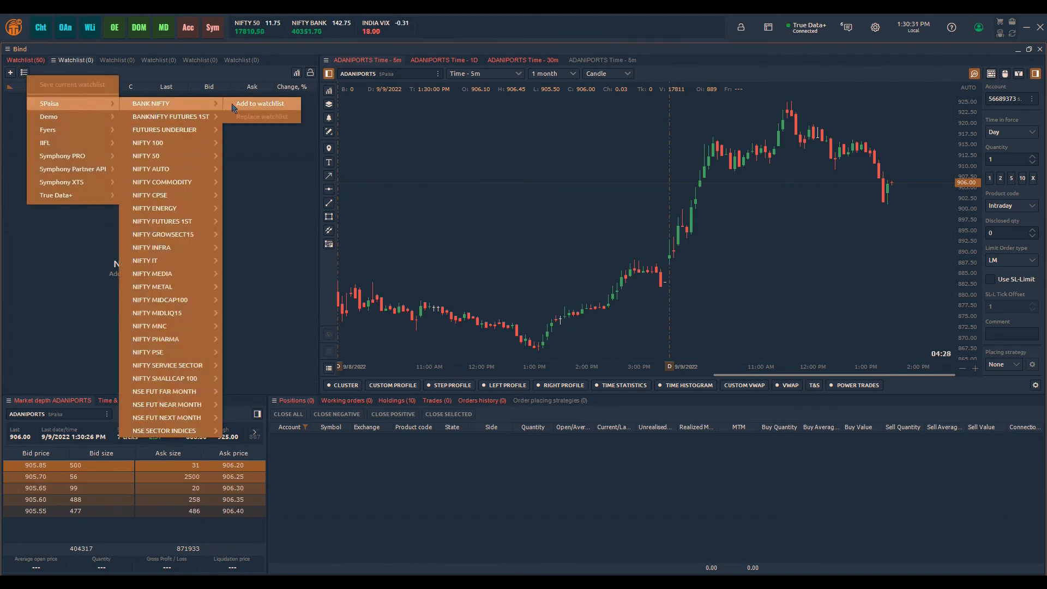
{"action": "left_click", "coordinate": [259, 102]}
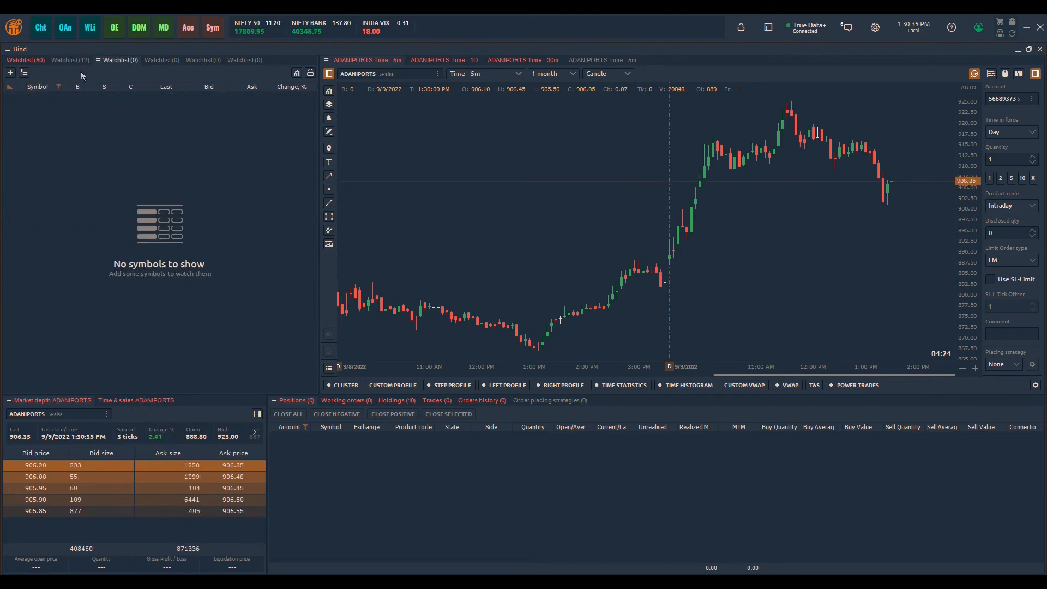
{"action": "left_click", "coordinate": [23, 72]}
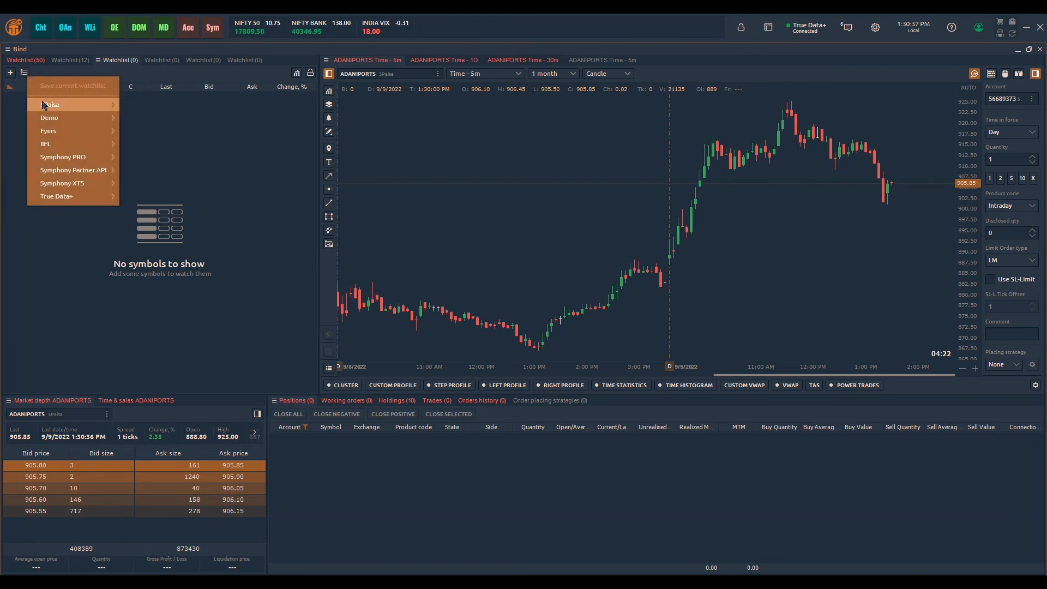
{"action": "mouse_move", "coordinate": [50, 105]}
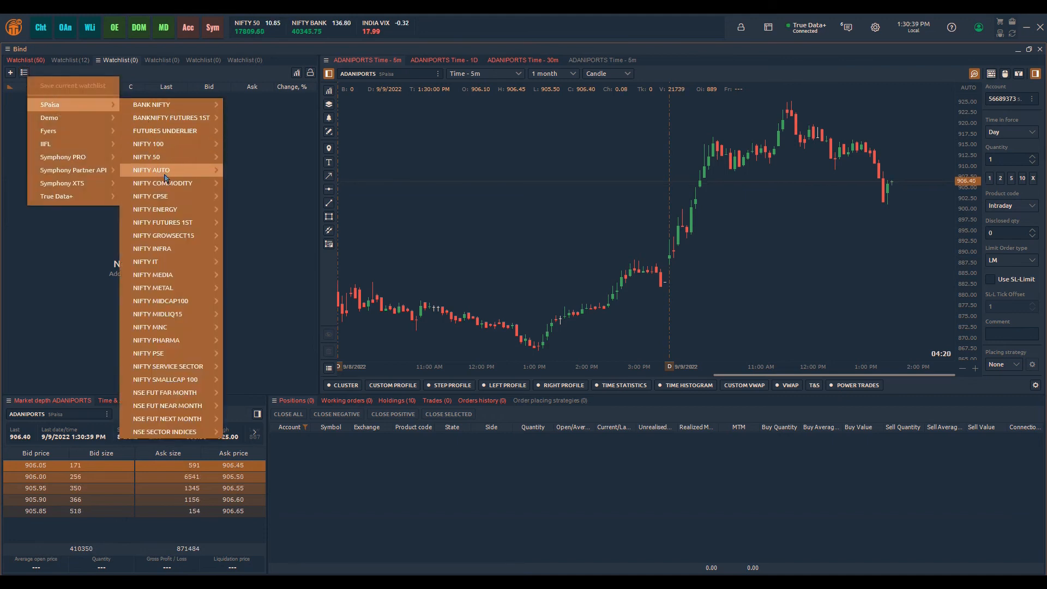
{"action": "left_click", "coordinate": [151, 170]}
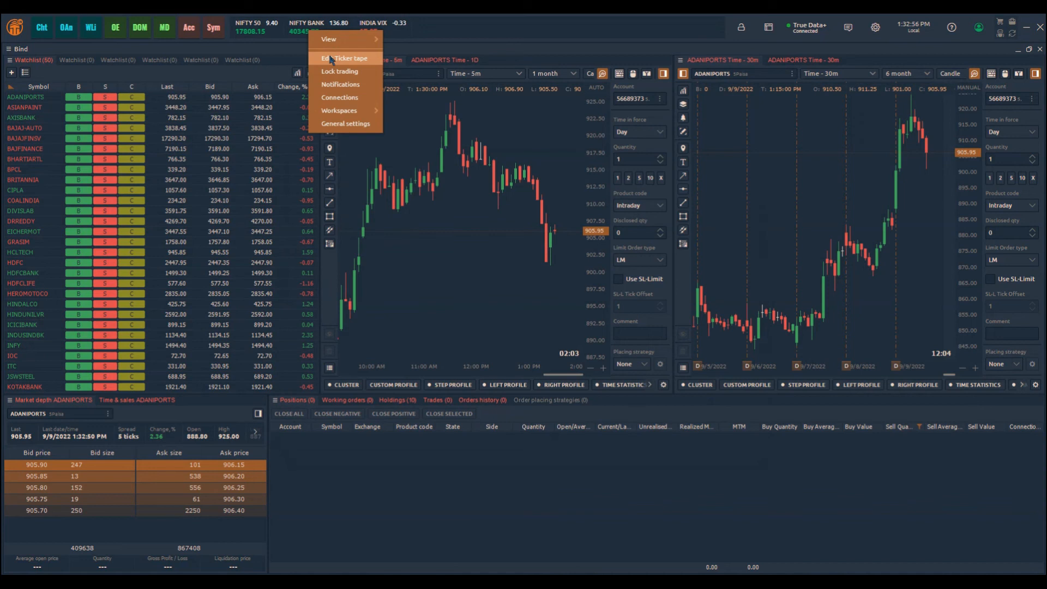
Edit the ticker tape items, searching 'nif' to add NIFTY and another symbol.
{"action": "left_click", "coordinate": [347, 58]}
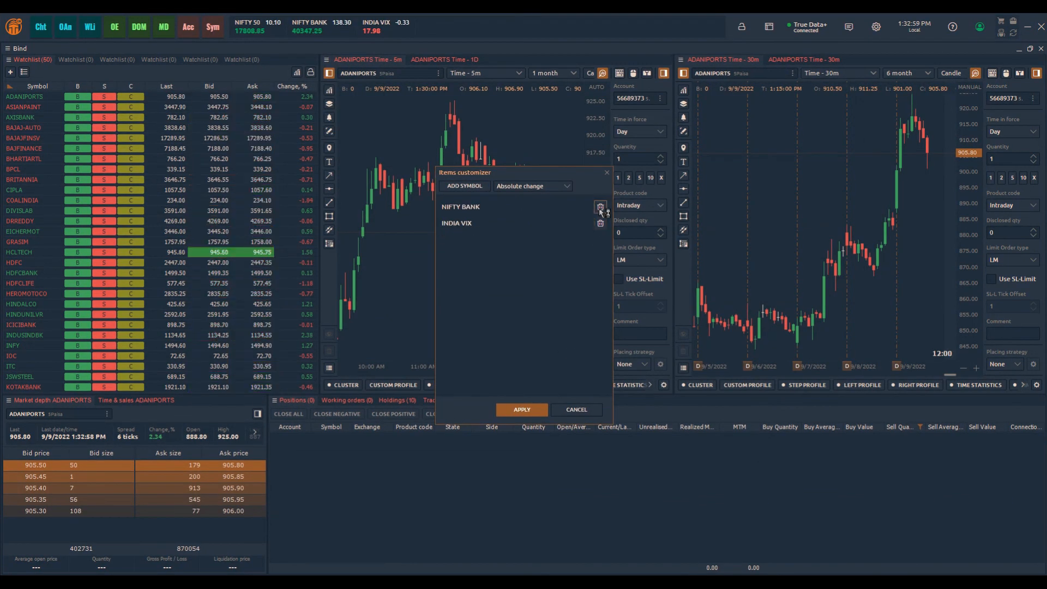
{"action": "left_click", "coordinate": [464, 185]}
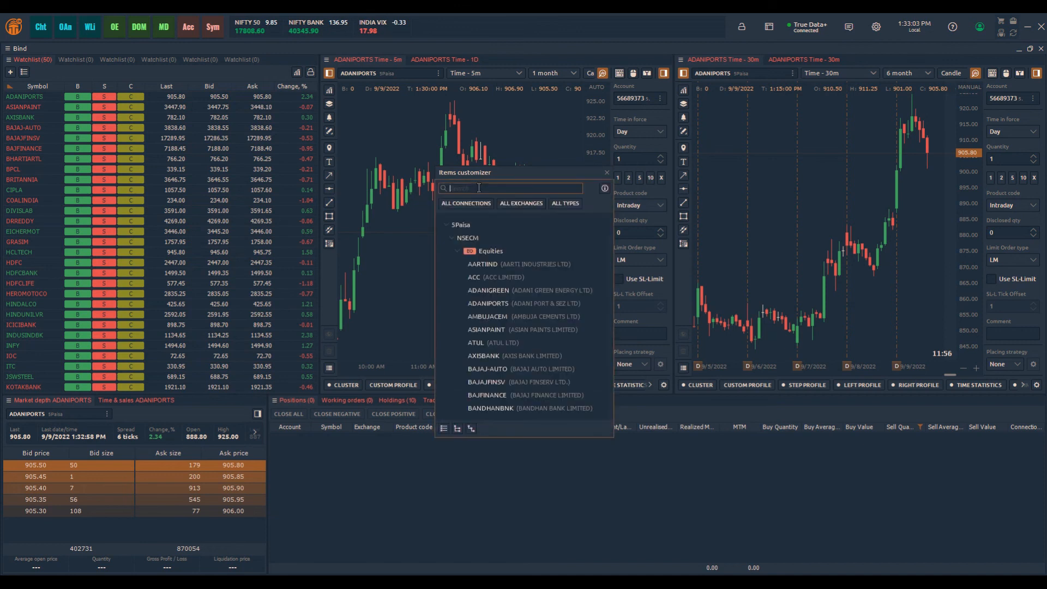
{"action": "type", "text": "nif"}
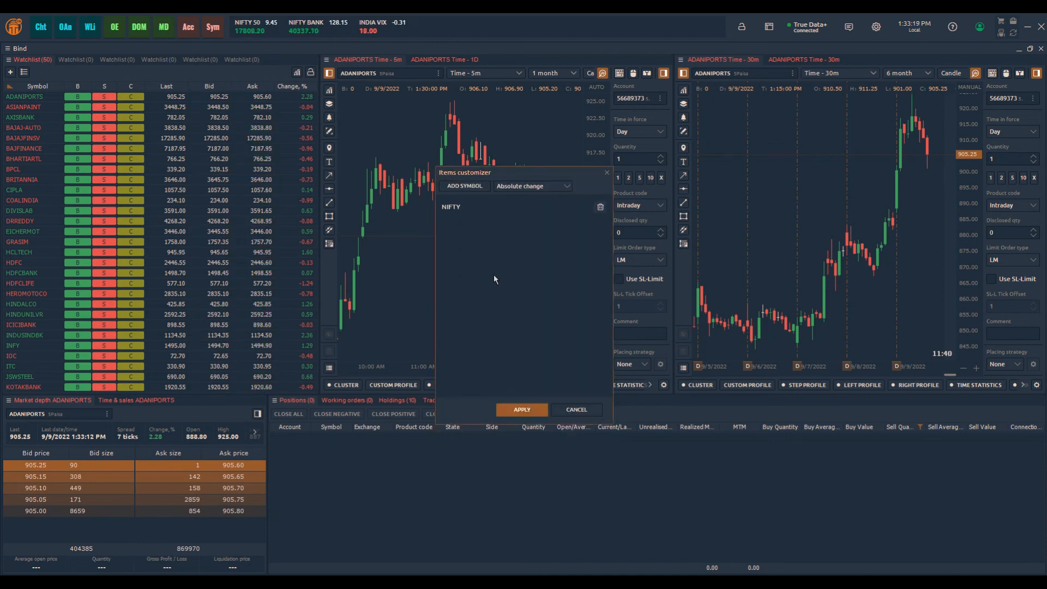
{"action": "left_click", "coordinate": [464, 185]}
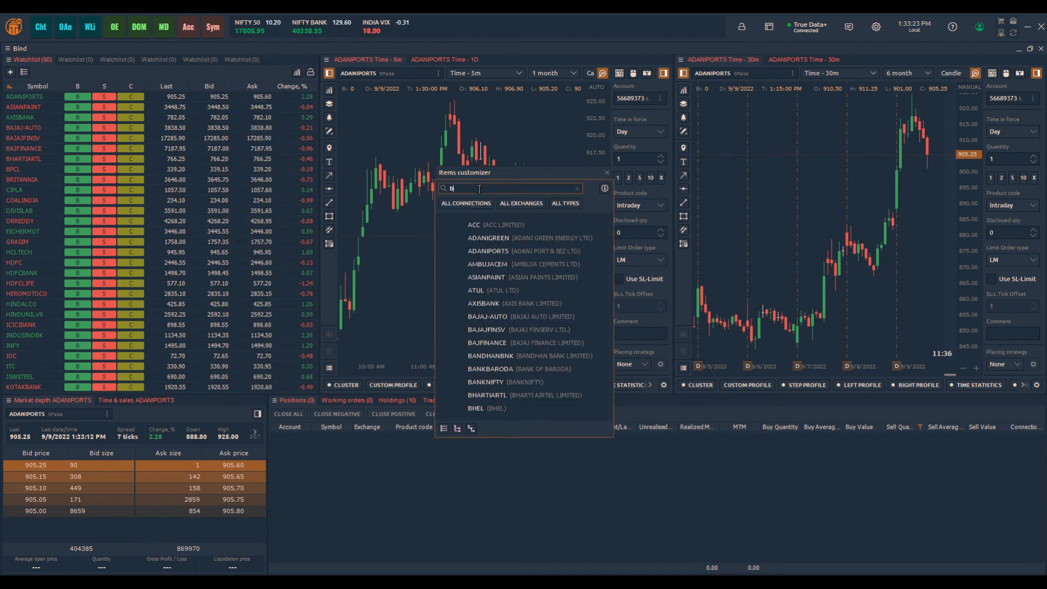